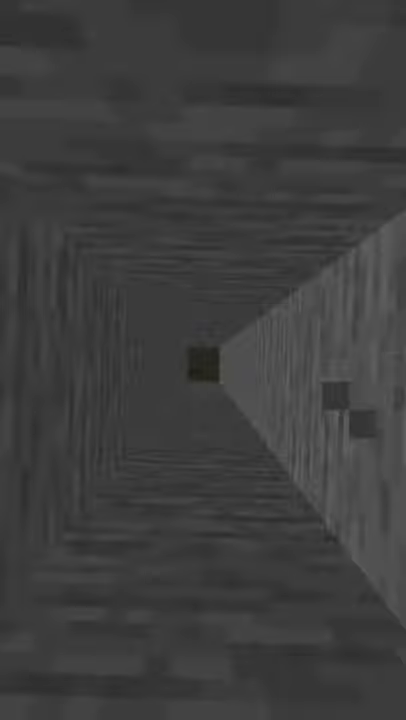
pyautogui.press('w')
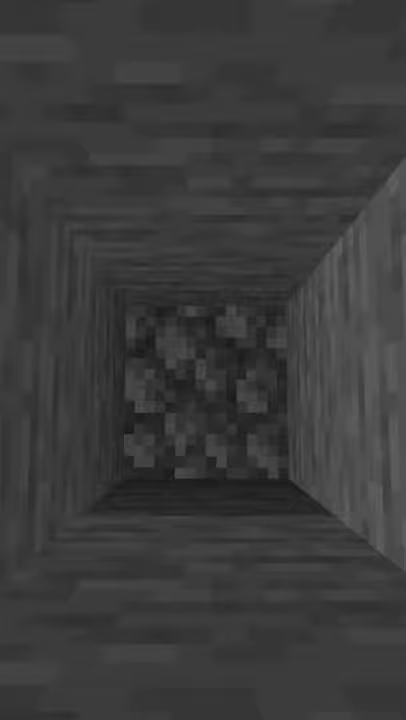